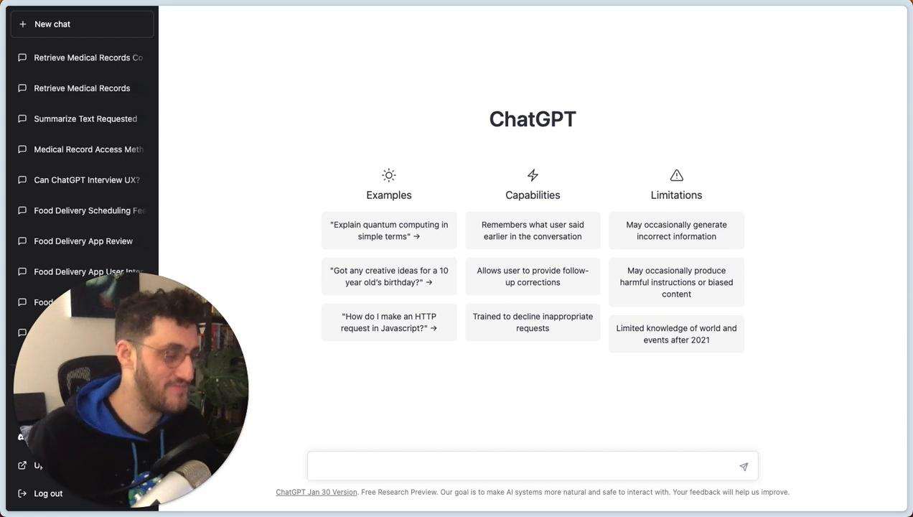
Ask for follow-up questions to "What is the most convenient way to retrieve your medical records?".
left_click(532, 465)
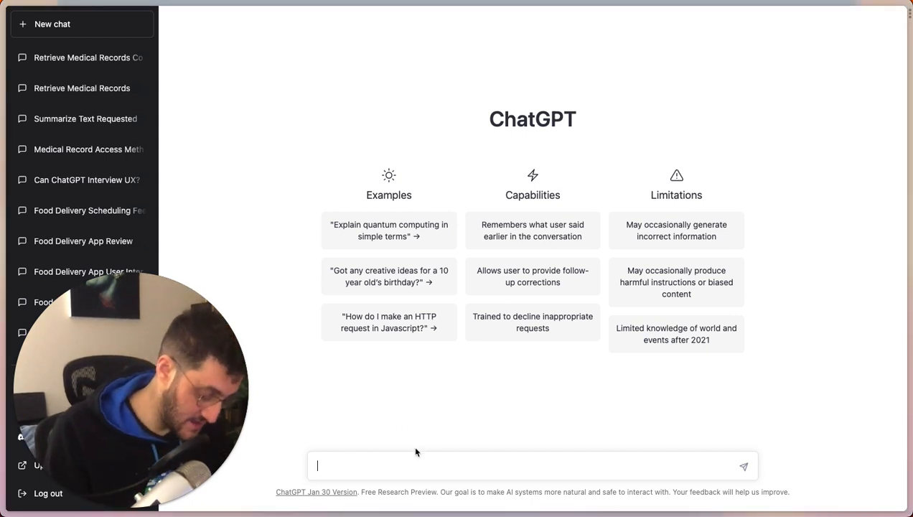
type("What would be follow up questions to \"How")
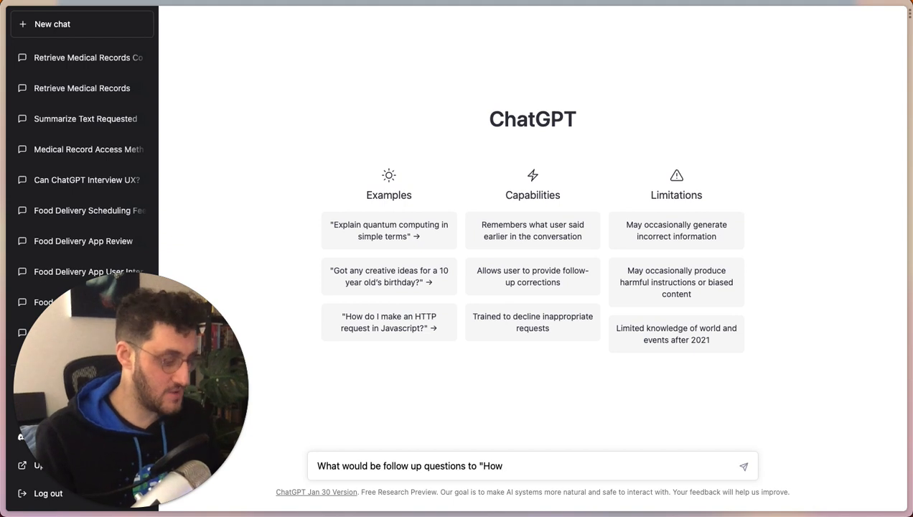
type("What is the m")
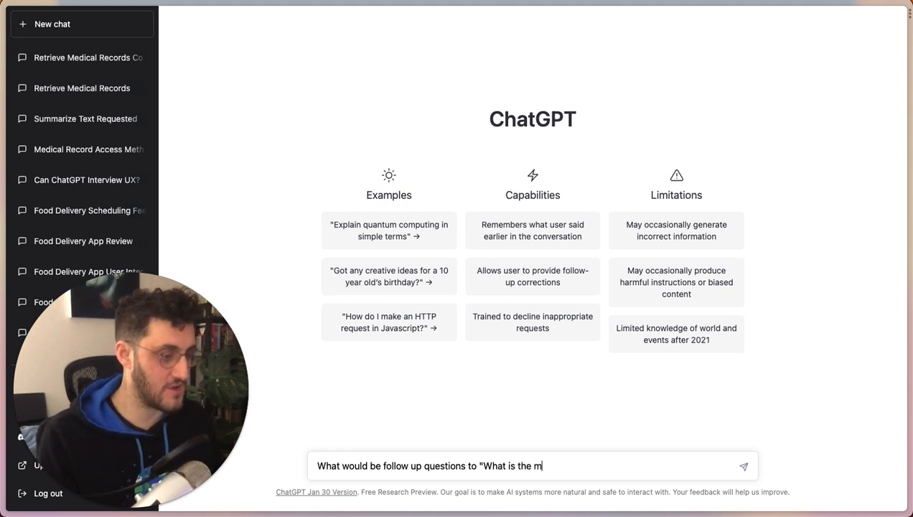
type("ost convenient")
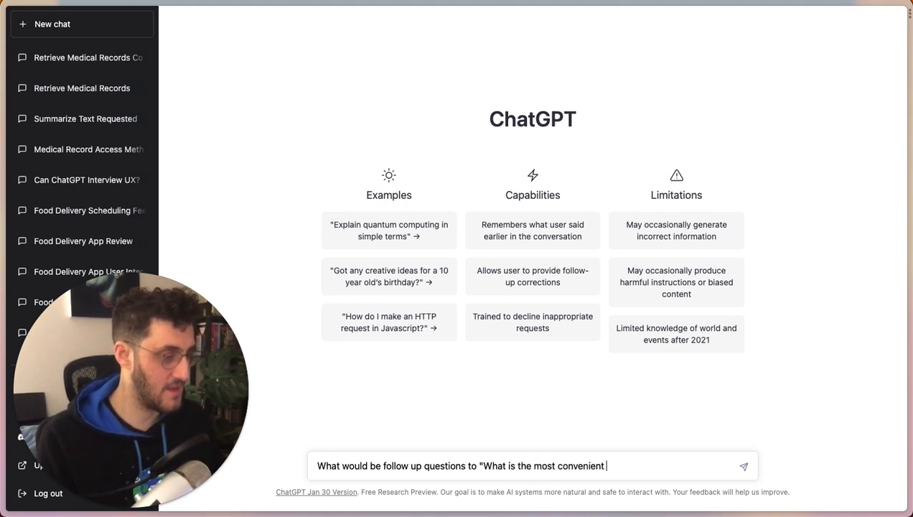
type("way to")
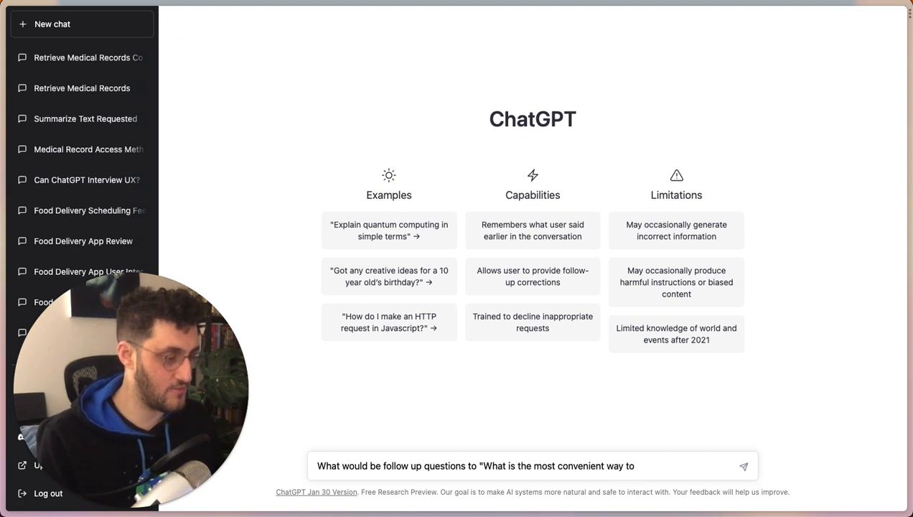
type("retrieve your medical")
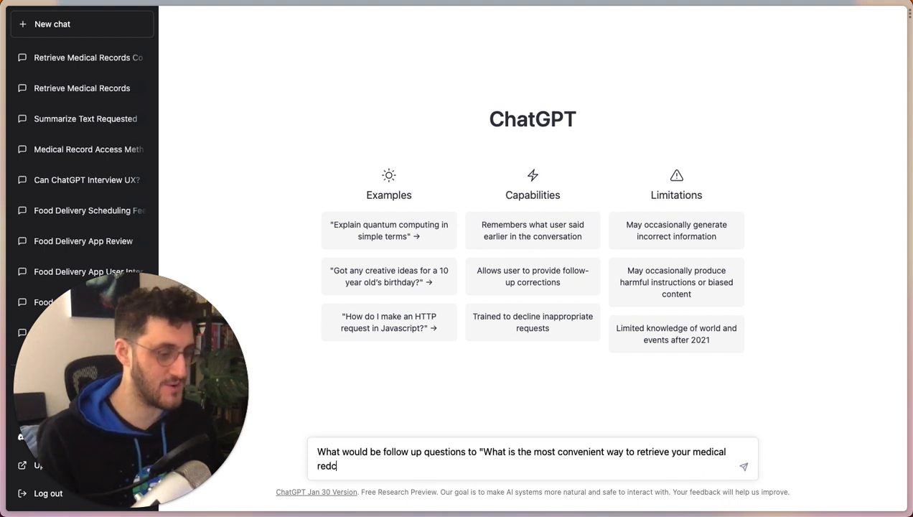
type("records?\"")
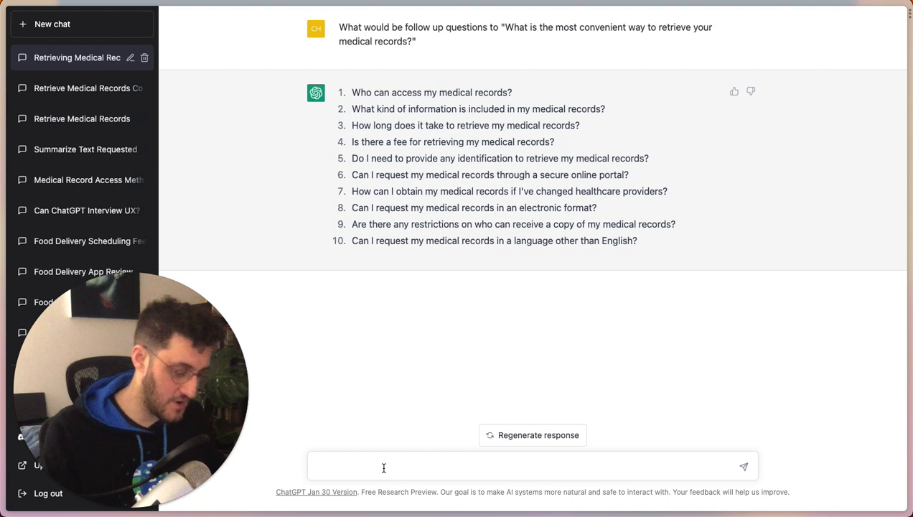
Ask how a 50-year-old caucasian man with a high school education would answer them.
type("How would a")
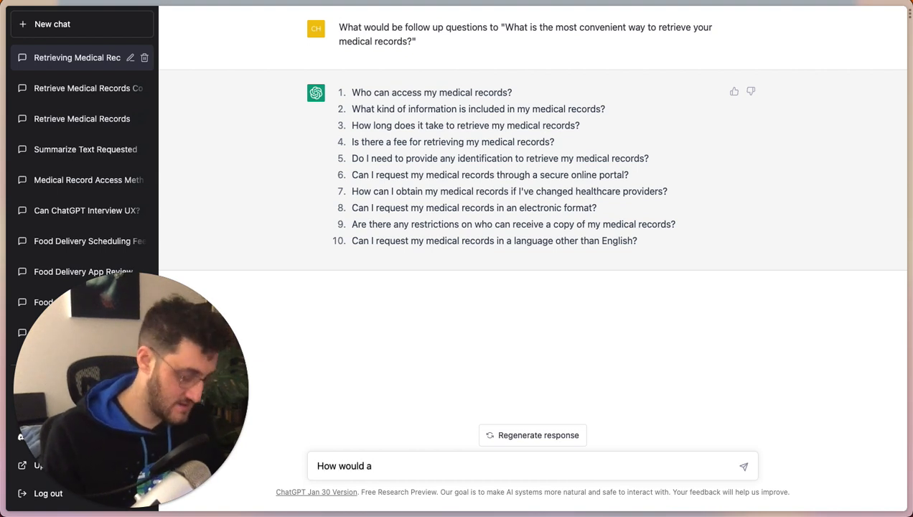
type("50 year old caucasian man answer these questio")
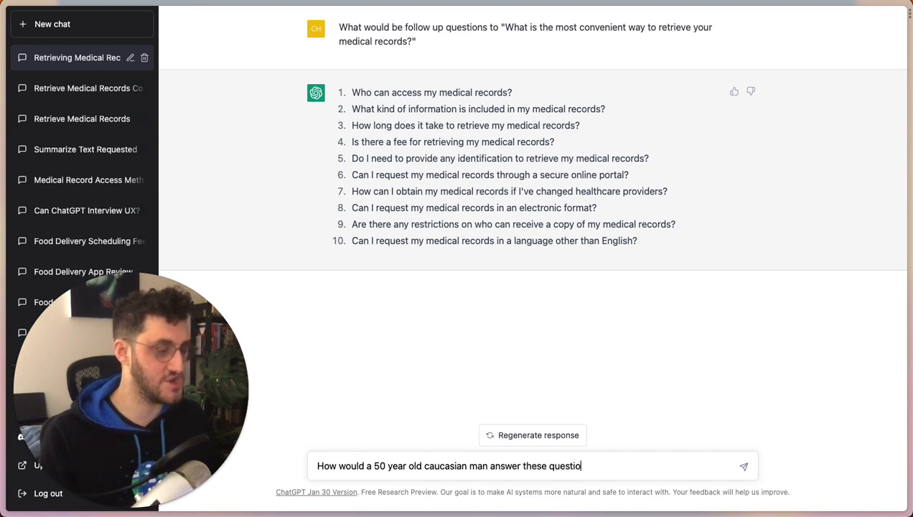
type("ns")
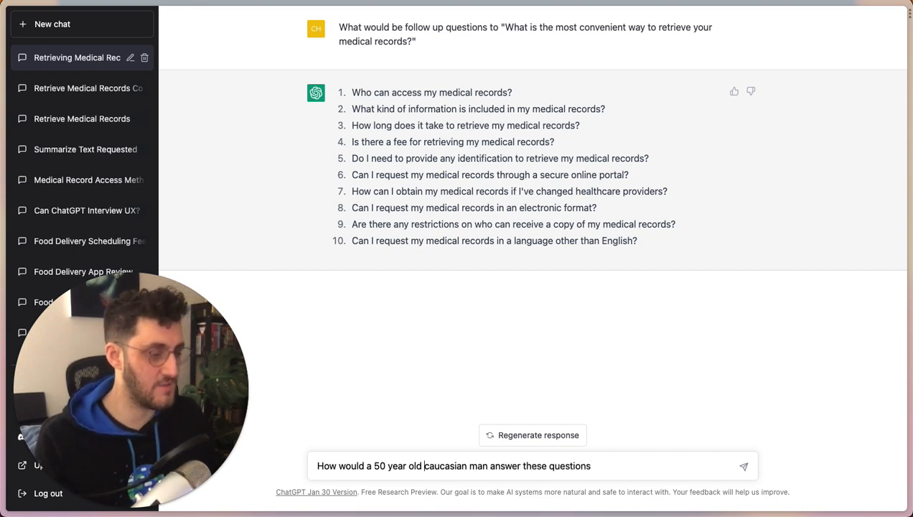
type(", with only a high school education,")
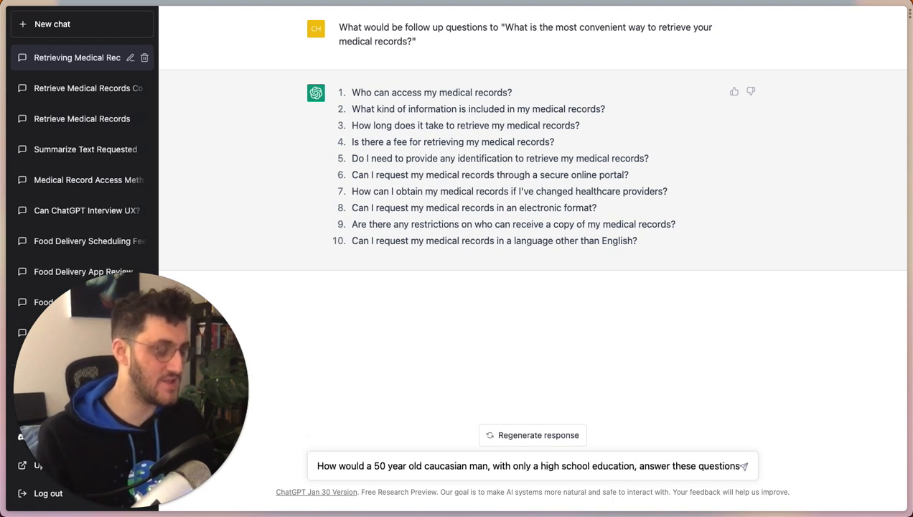
left_click(744, 466)
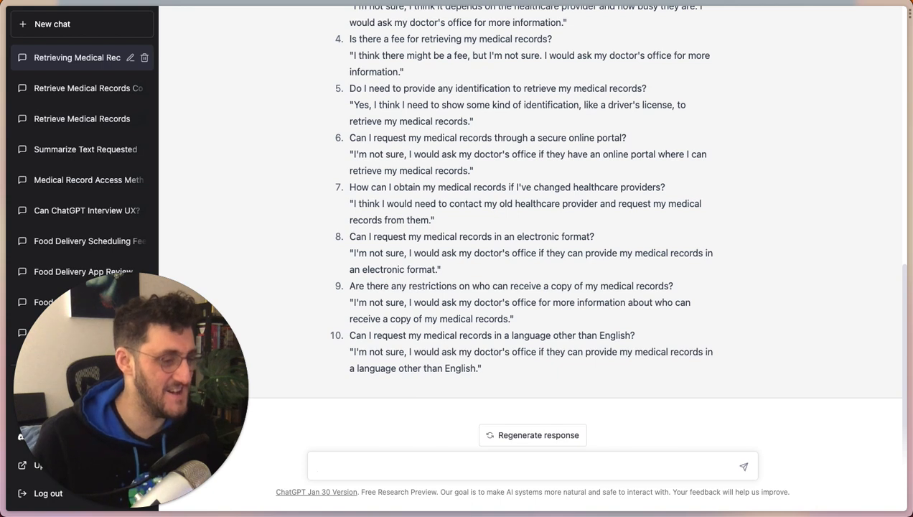
Ask how he would answer if he were a working professional, then scroll the reply.
type("H")
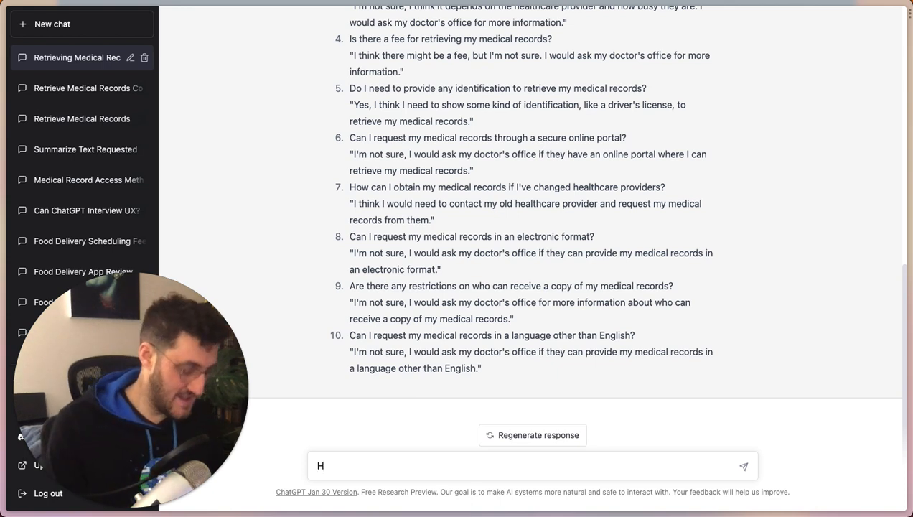
type("ow would he answer them if he")
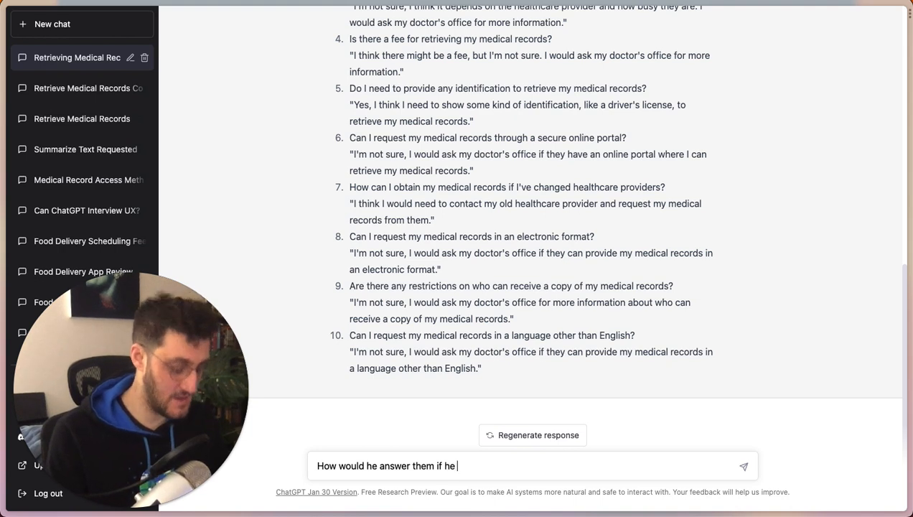
type("was a working p")
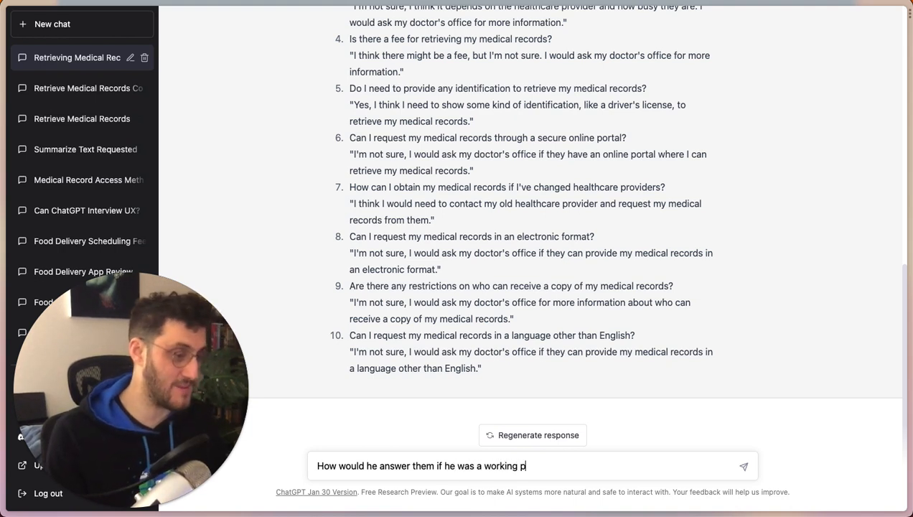
type("rofessional with an")
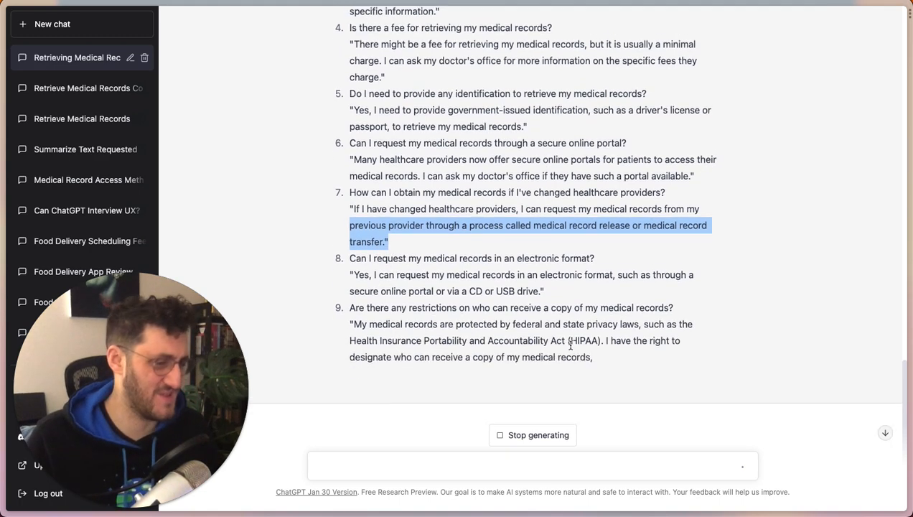
scroll("down", 3)
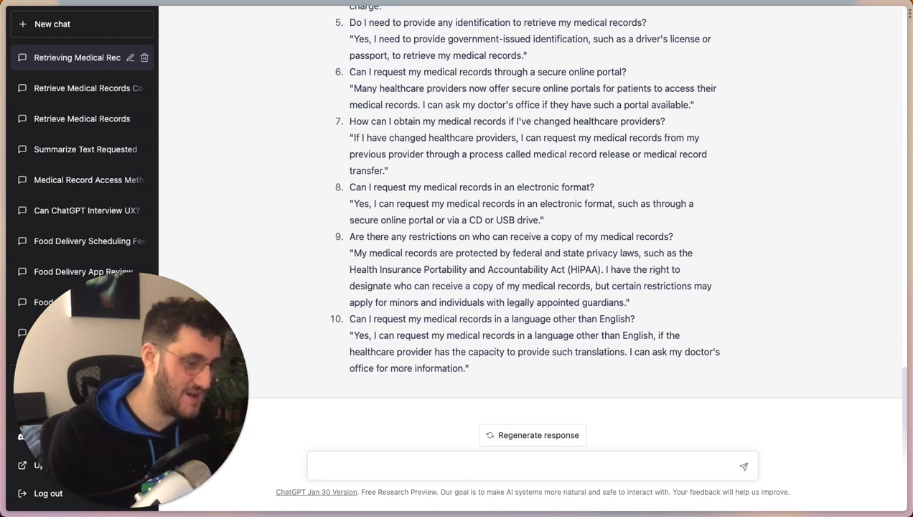
Ask "What was the information you used to provide these answers?".
type("How did you")
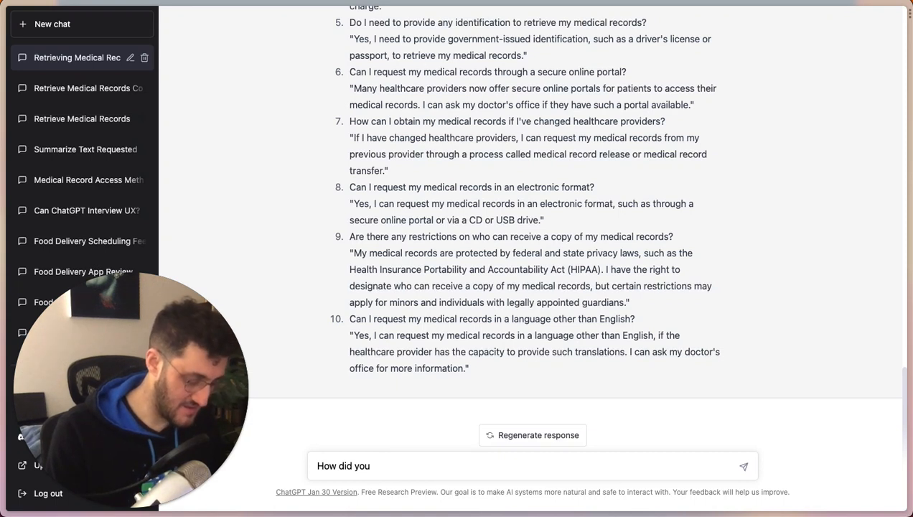
type("create")
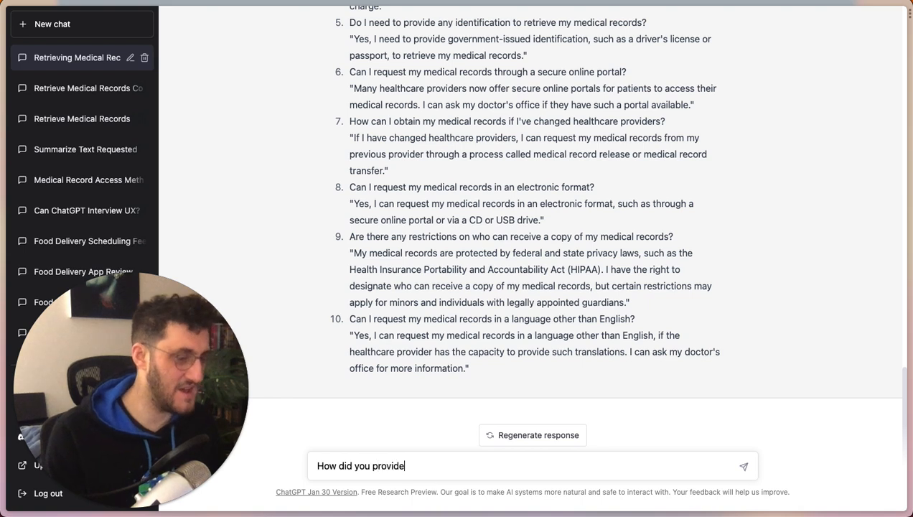
type("these answers")
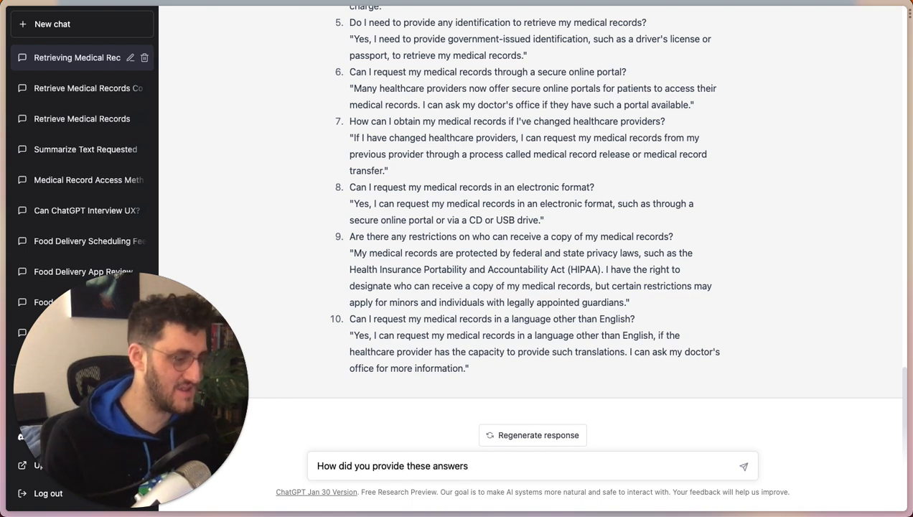
type("What was the information")
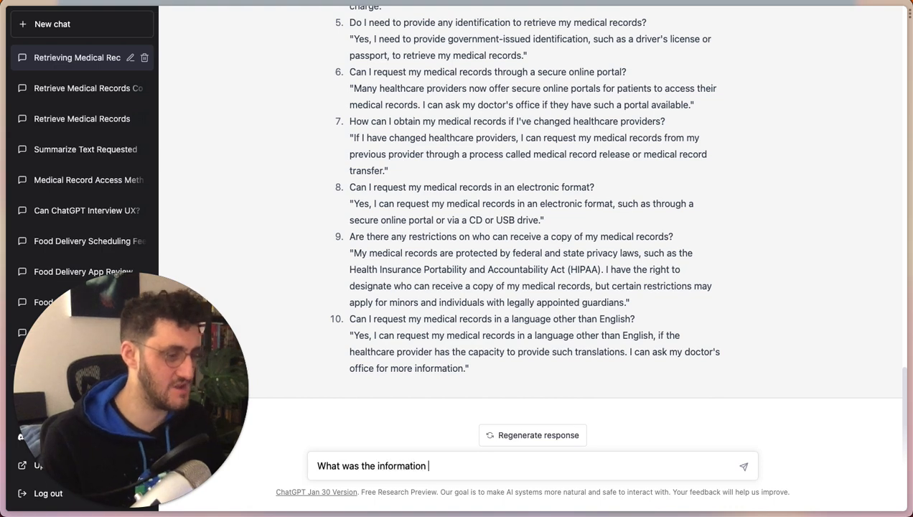
type("you used to provide the")
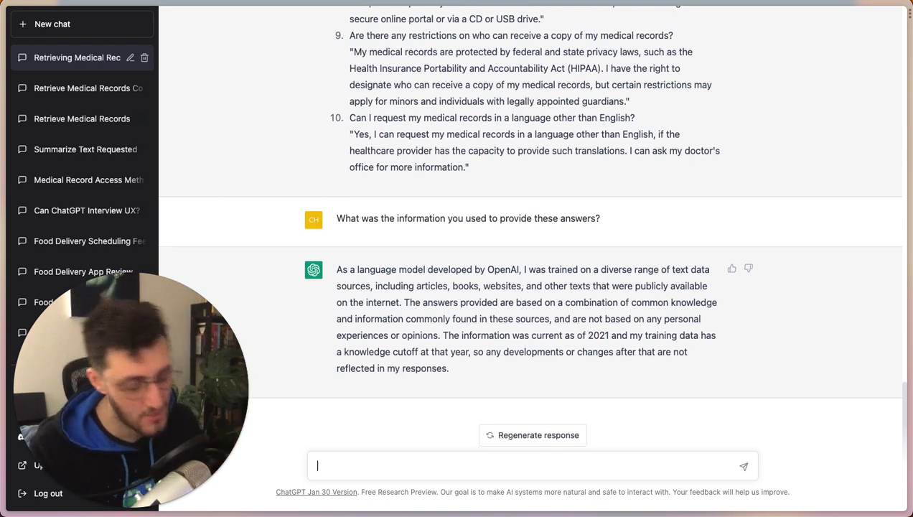
Request answers for a married Hispanic man with two children who is privacy conscious.
type("What if")
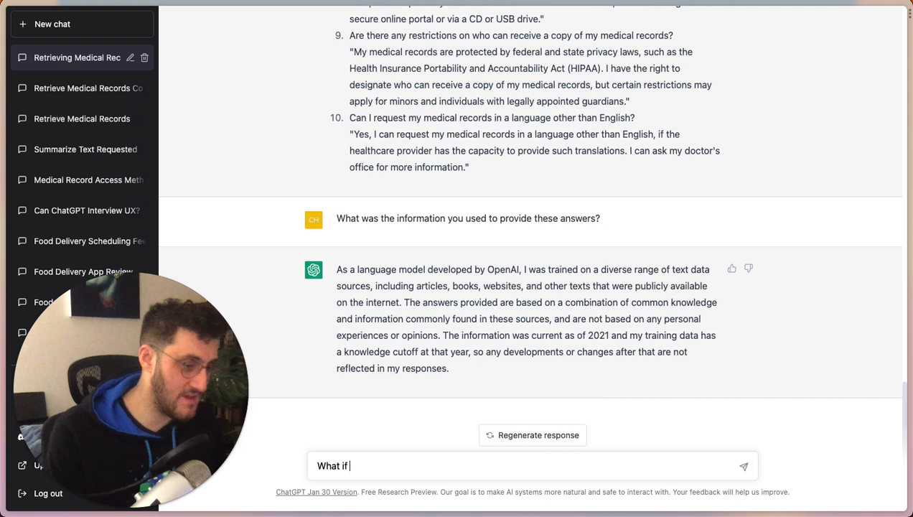
type("Answer the questions, bu")
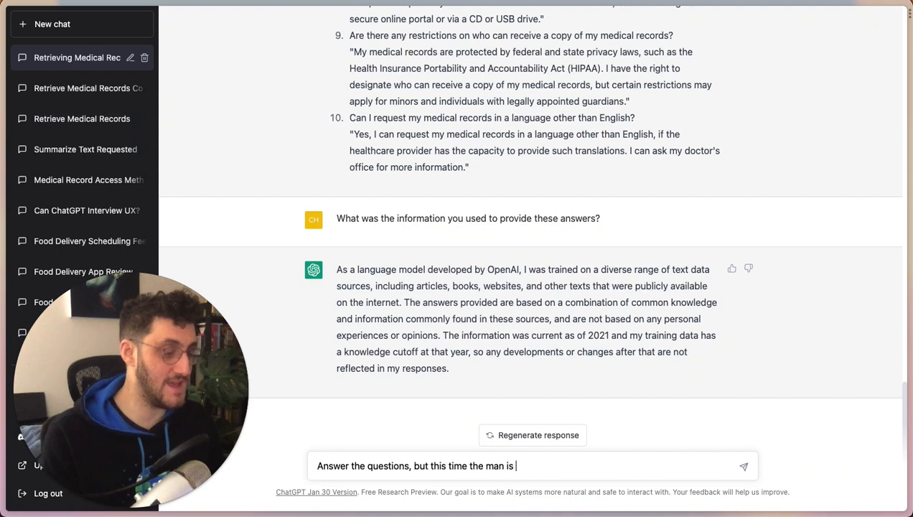
type("o")
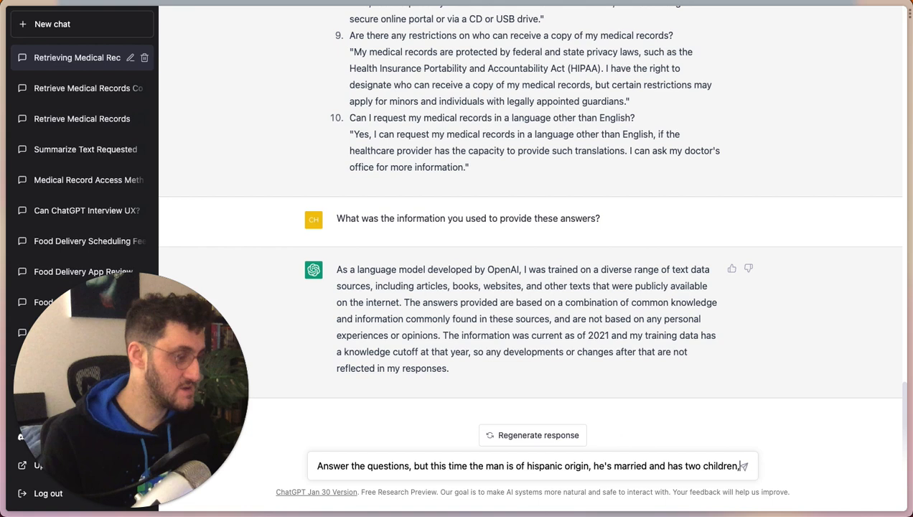
type("and he's privacy consciou")
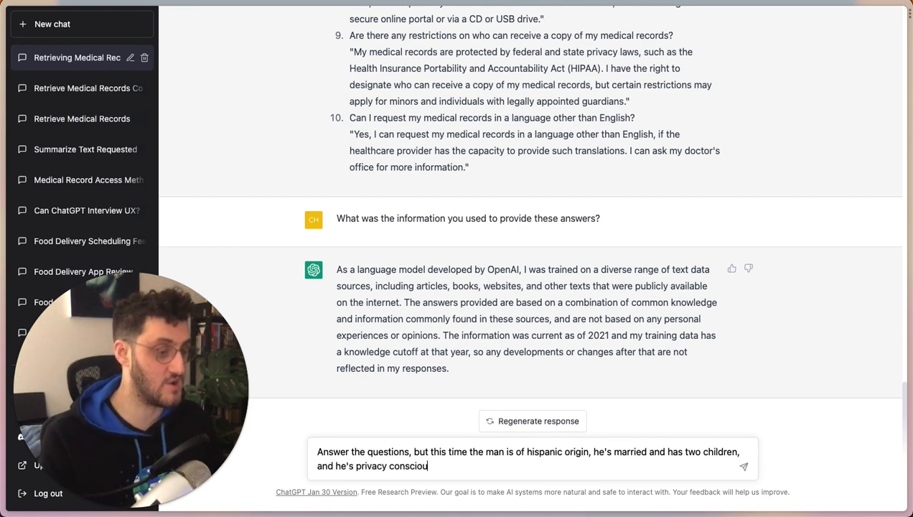
key("Backspace")
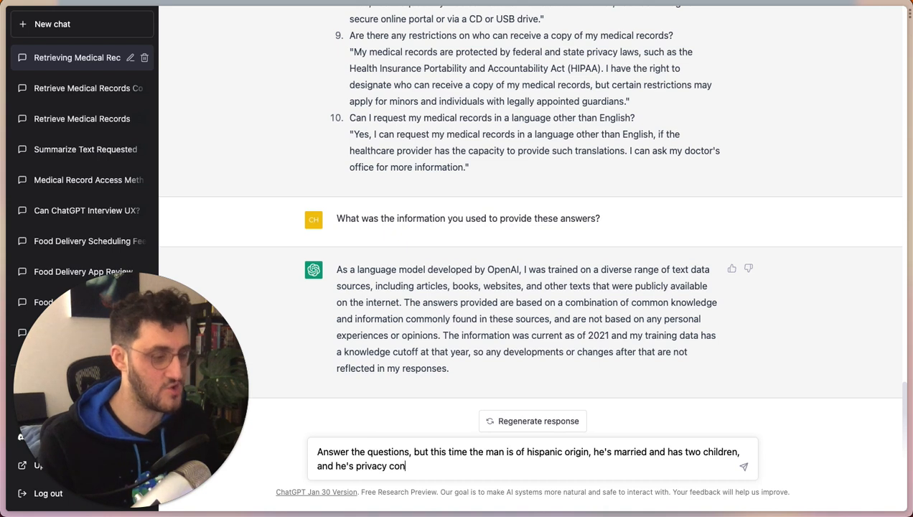
type("sci")
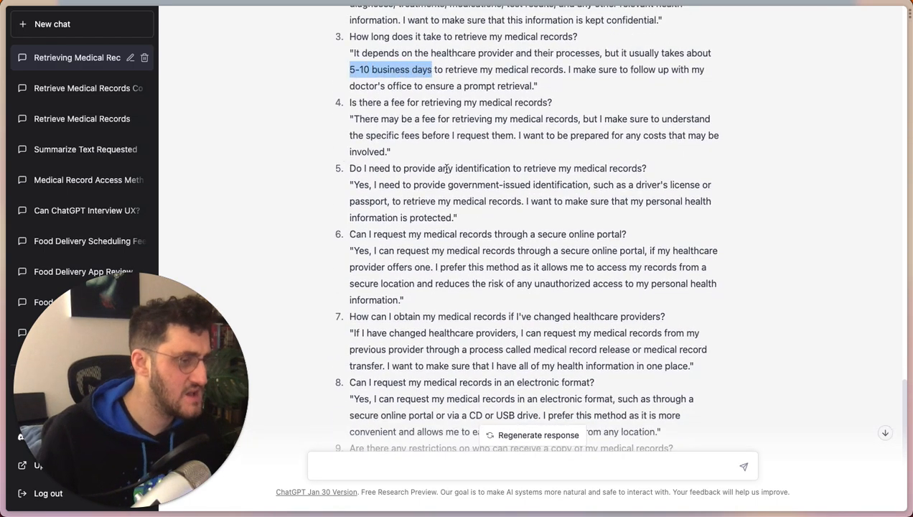
Send 'Finally, keep all the details about this man the same, except make answers California-specific.'.
scroll("down", 3)
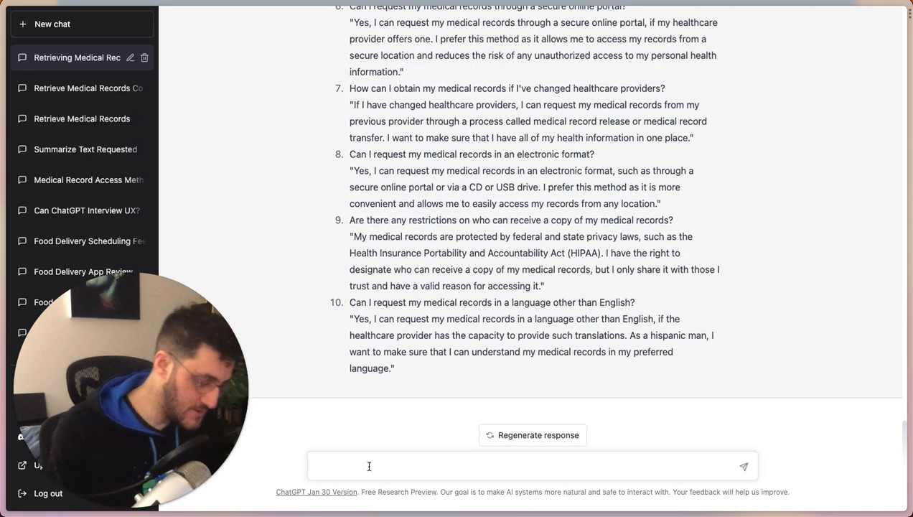
type("Finally, keep")
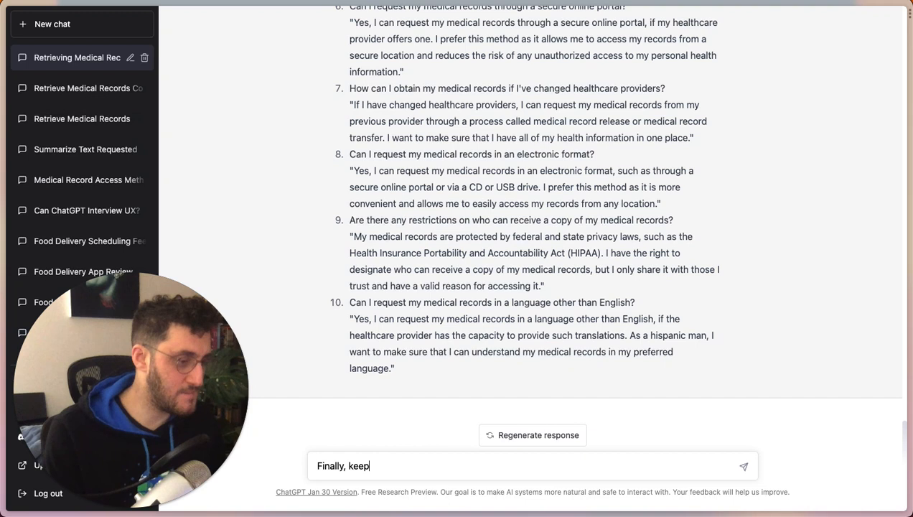
type("all the details")
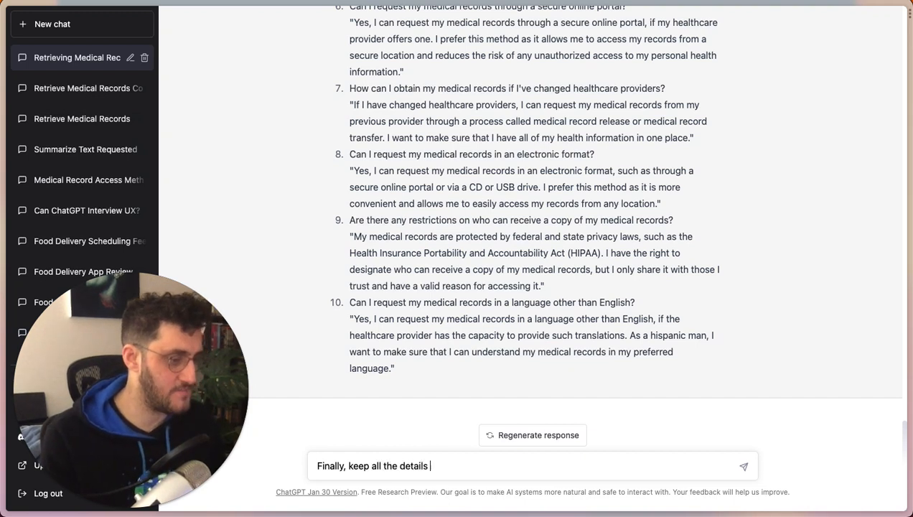
type("about this man the same,")
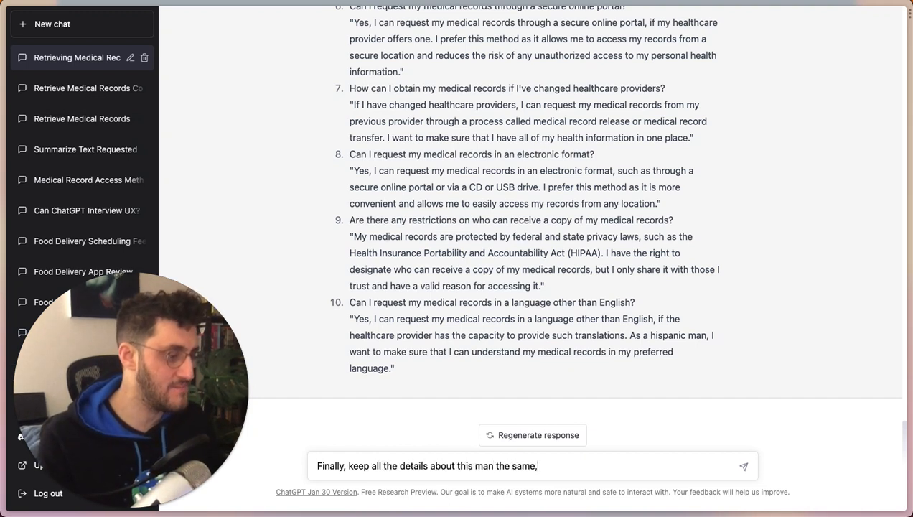
type("except be s")
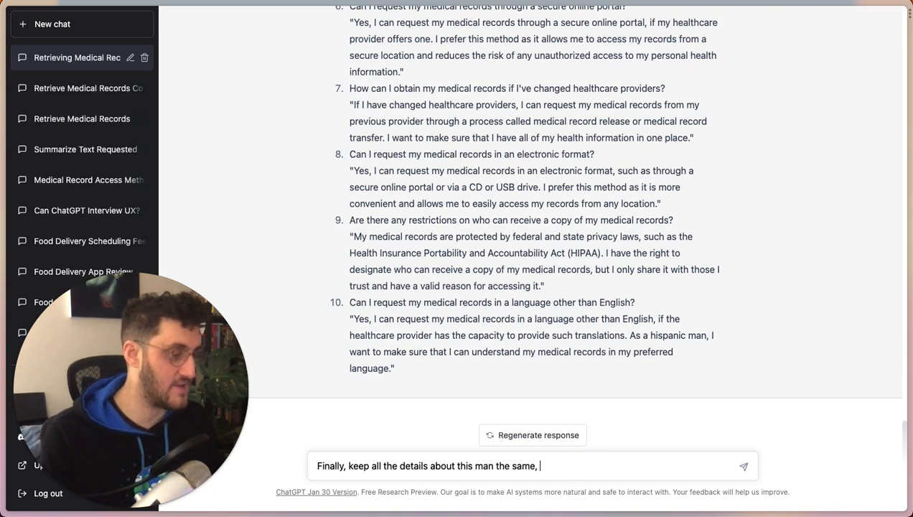
type("except make")
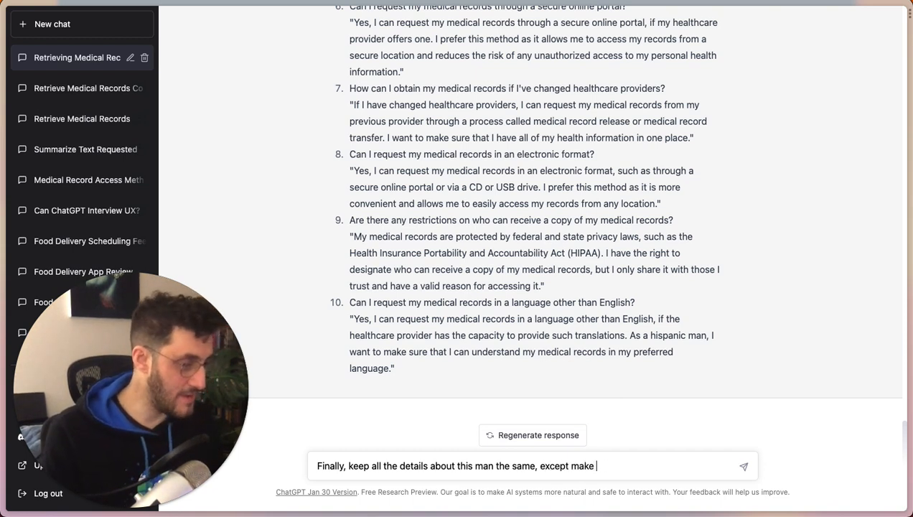
type("the answers s")
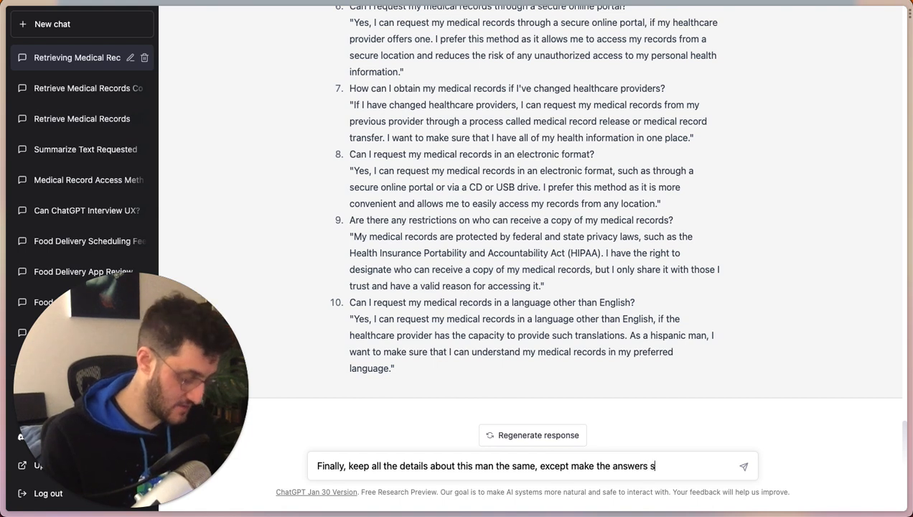
type("pecific to")
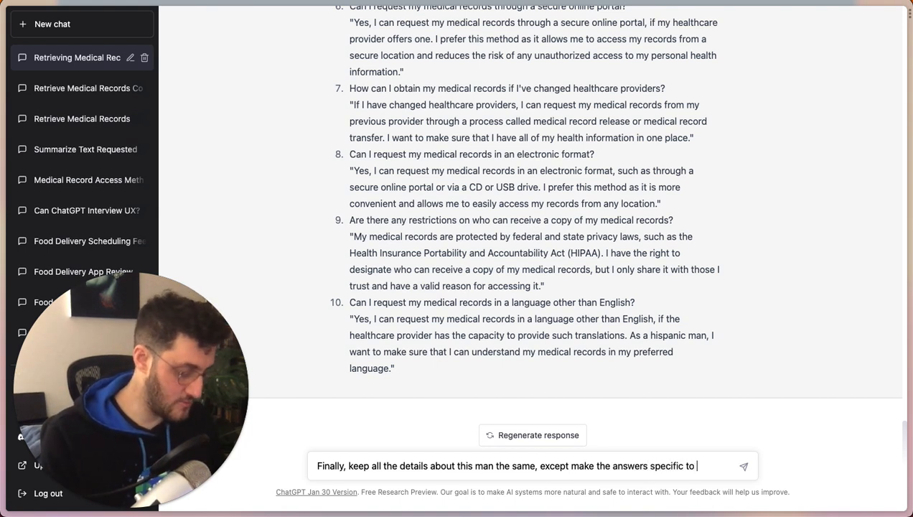
type("someone living in")
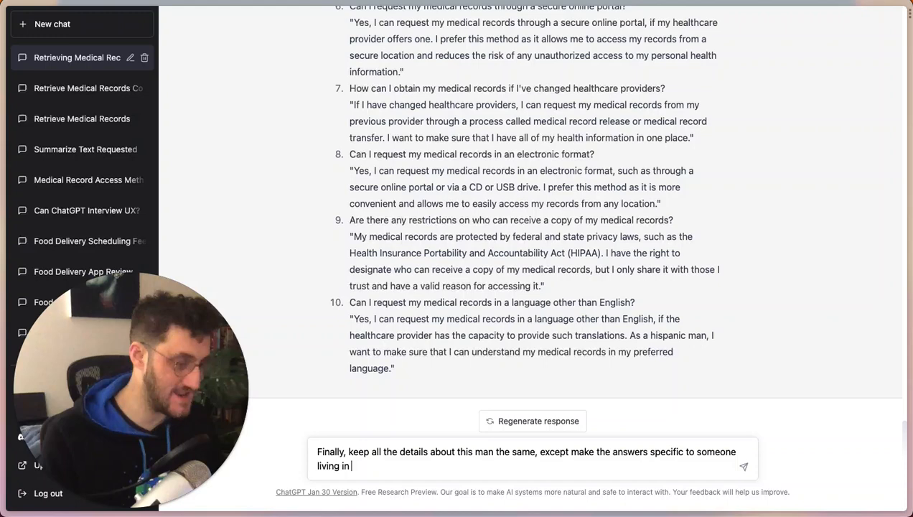
type("californi")
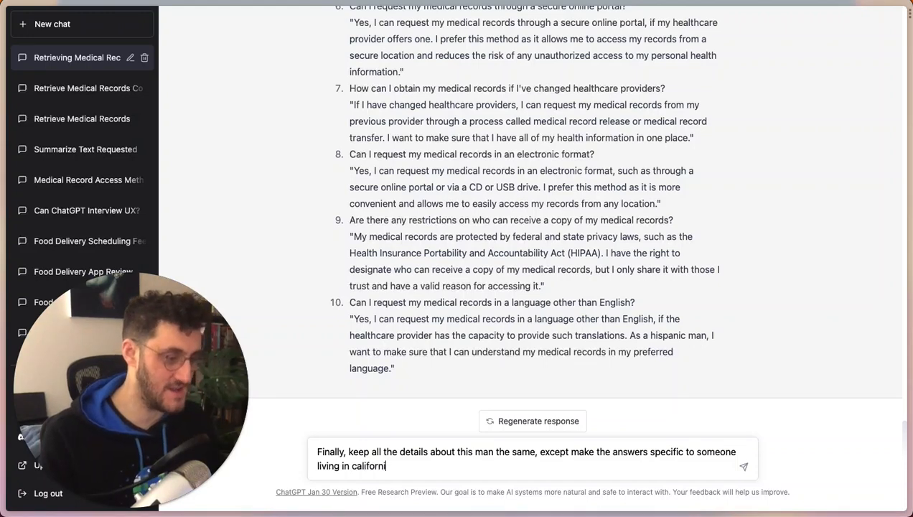
left_click(743, 467)
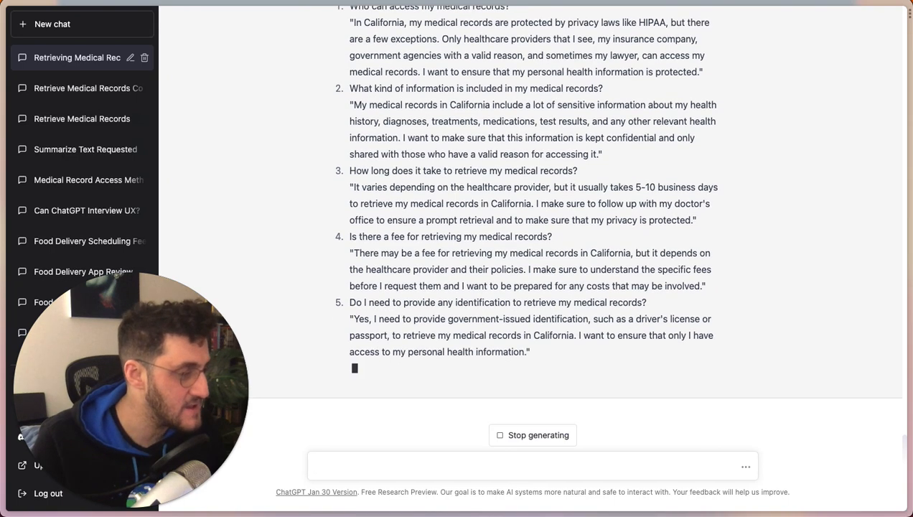
Scroll through the California-specific answers as they generate.
scroll("down", 3)
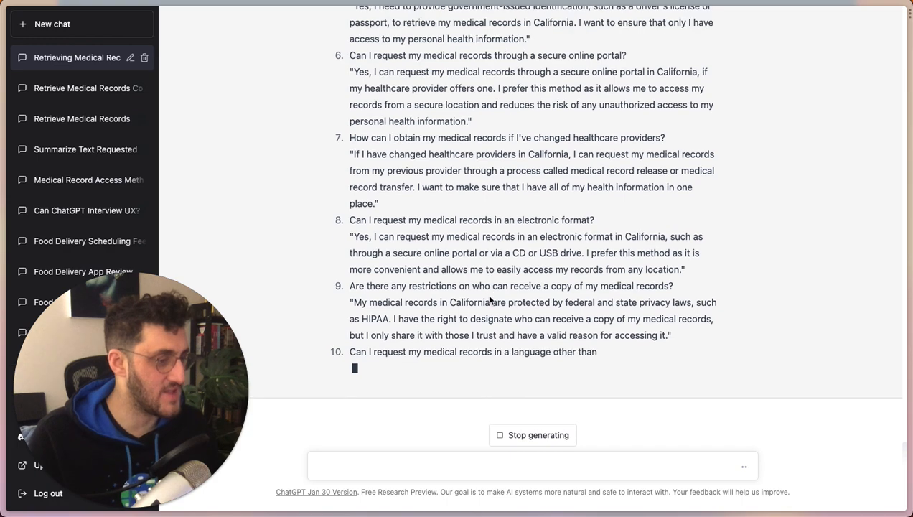
scroll("up", 3)
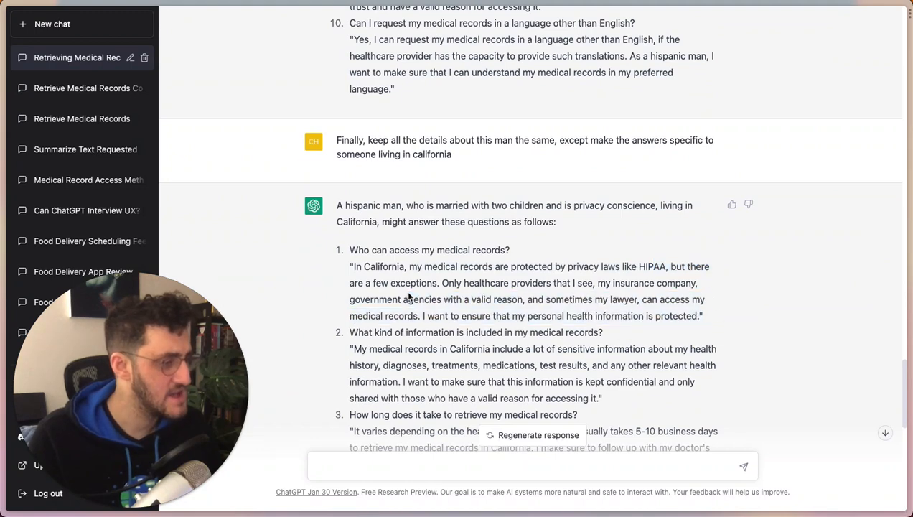
scroll("down", 3)
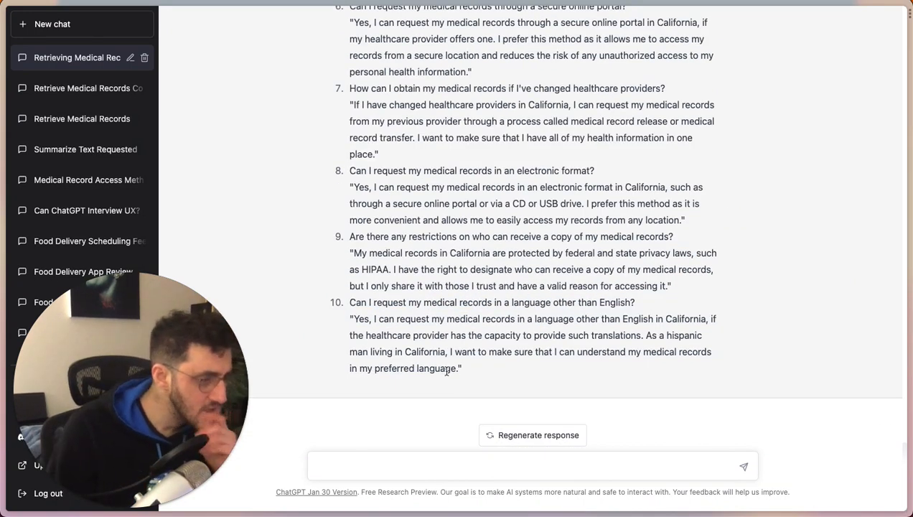
left_click_drag(514, 318, 610, 318)
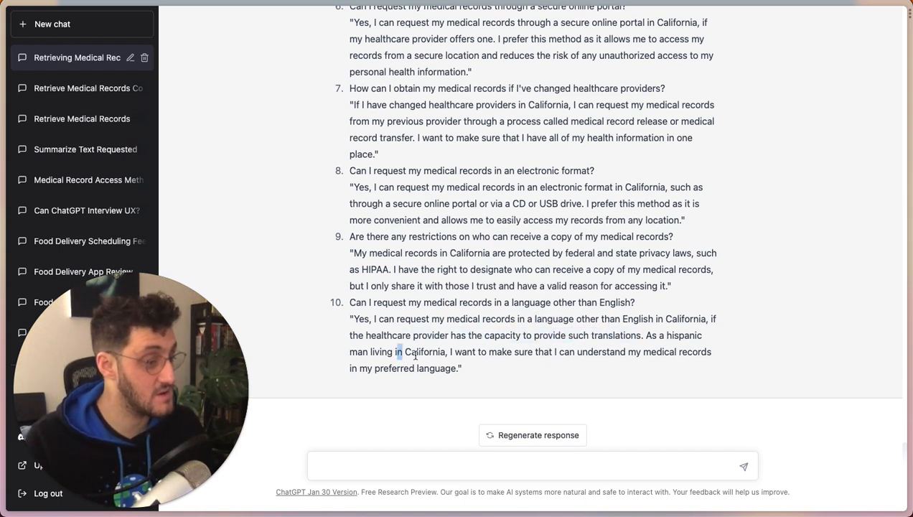
left_click_drag(350, 368, 415, 368)
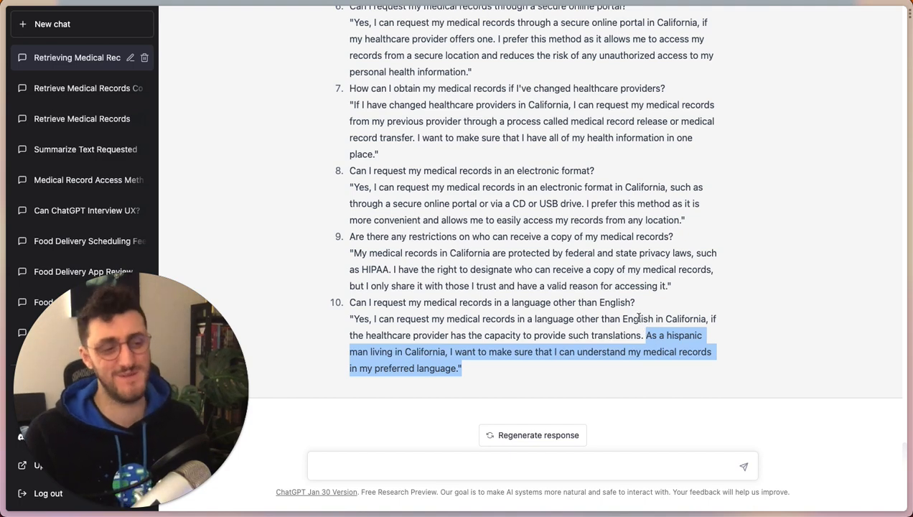
left_click(477, 389)
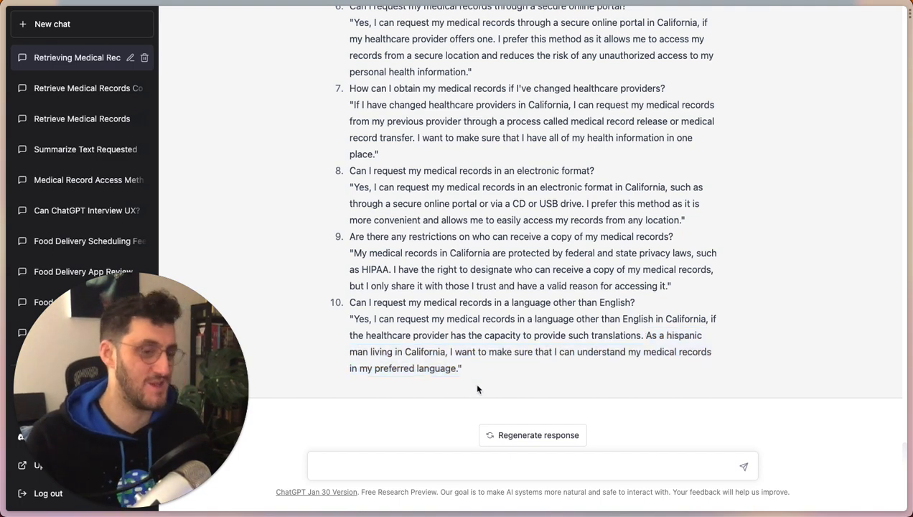
scroll("down", 3)
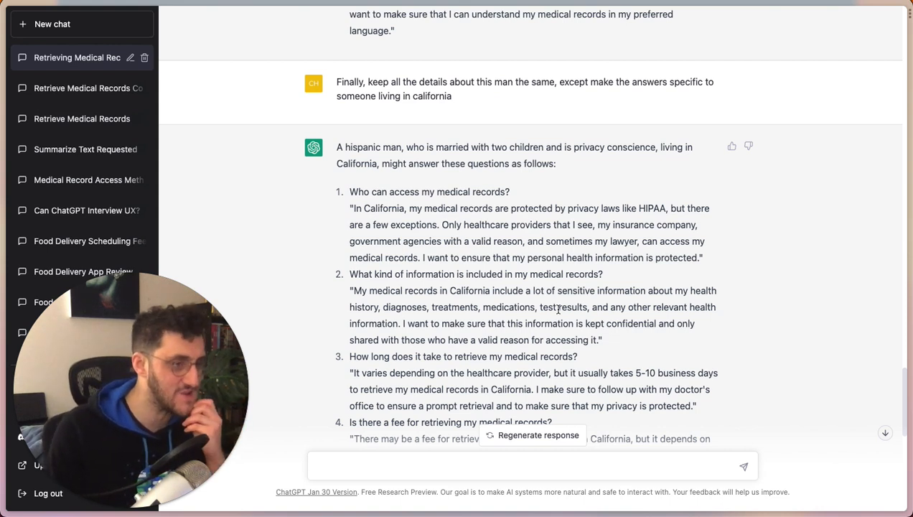
scroll("down", 3)
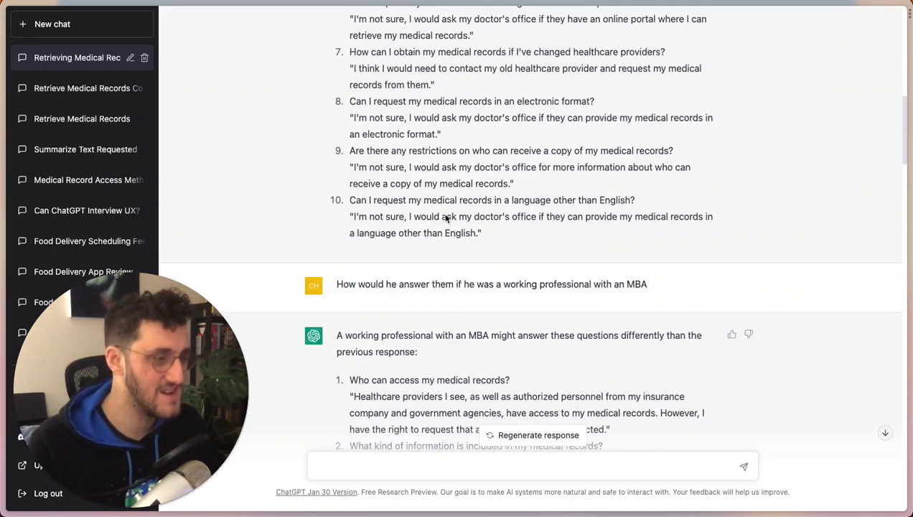
scroll("up", 3)
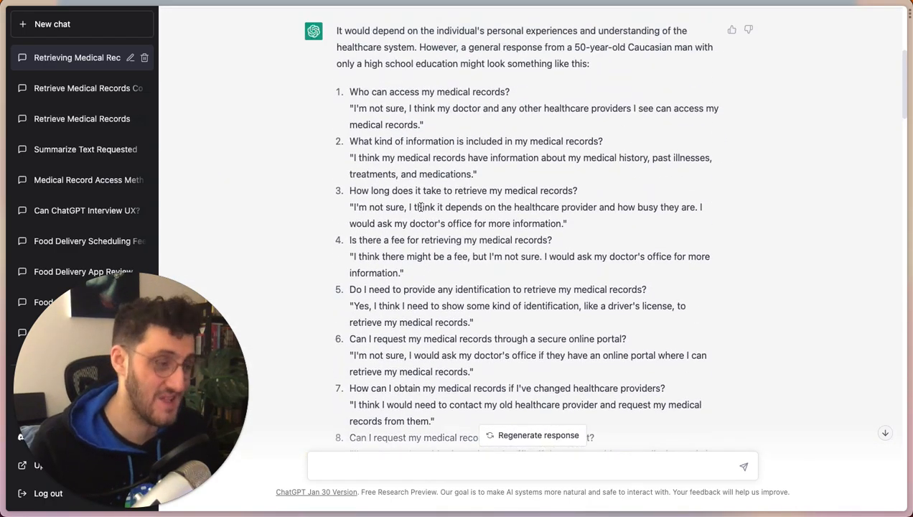
left_click_drag(360, 256, 488, 256)
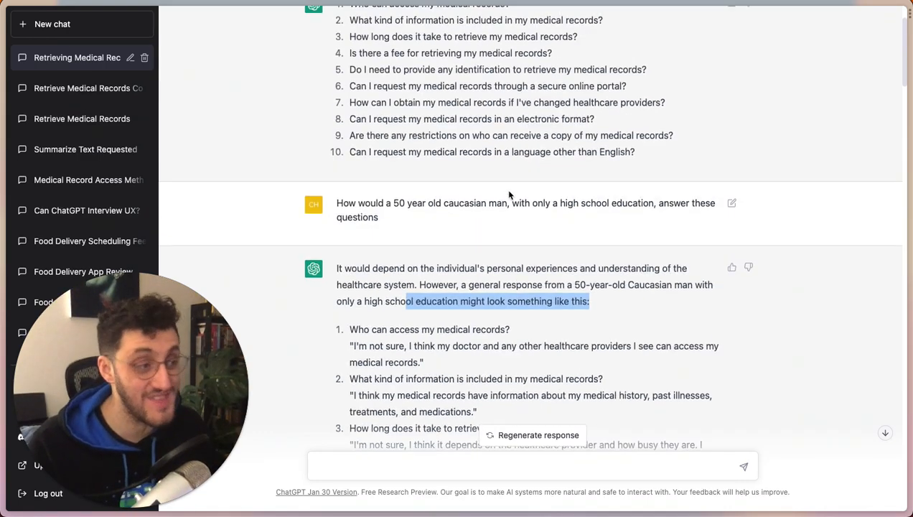
scroll("down", 3)
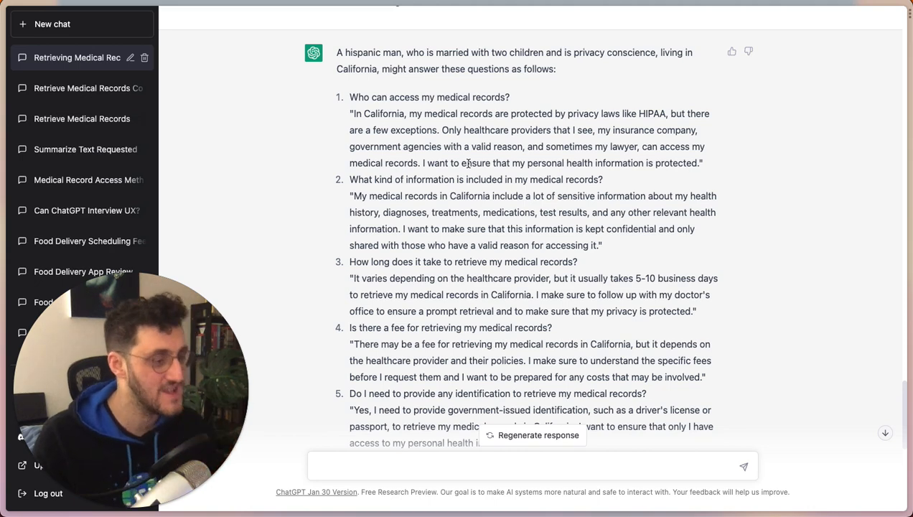
scroll("down", 3)
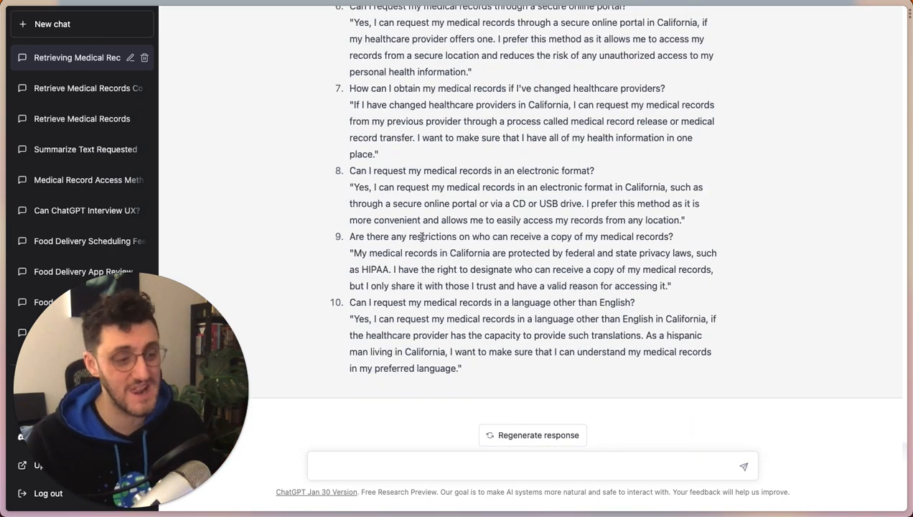